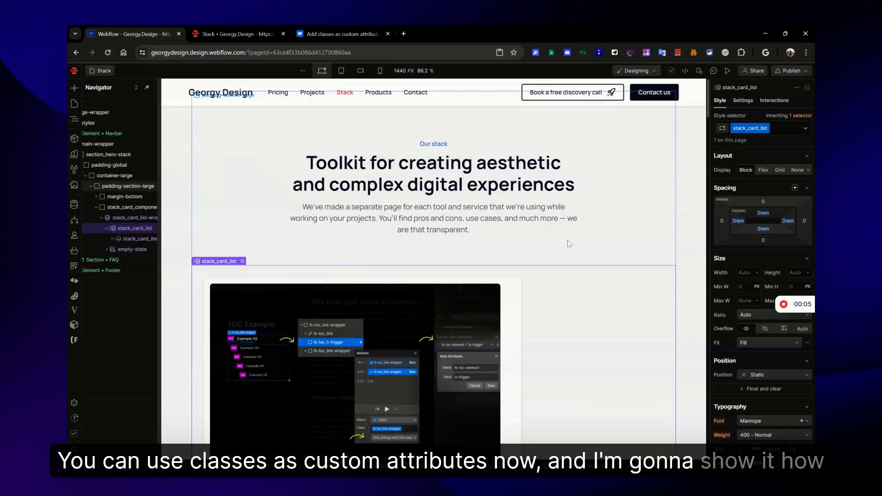
Step: Add a custom attribute named 'class' with an empty value to the stack_card_list
left_click(432, 219)
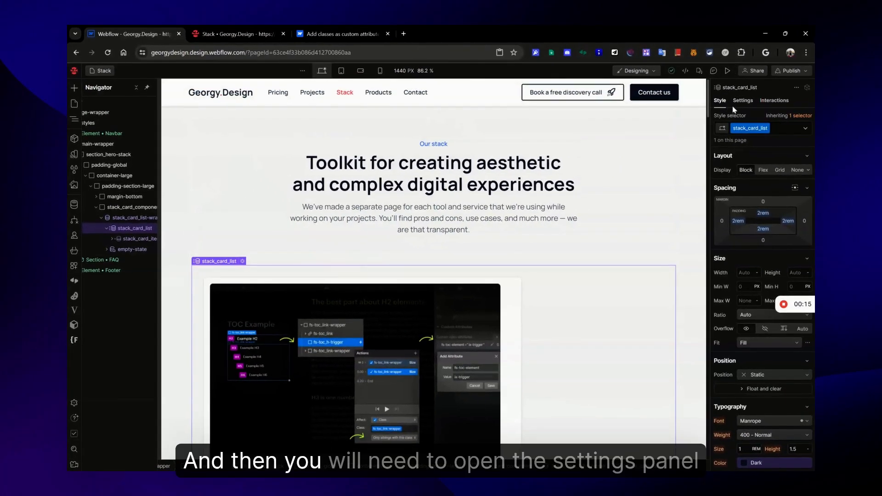
left_click(742, 100)
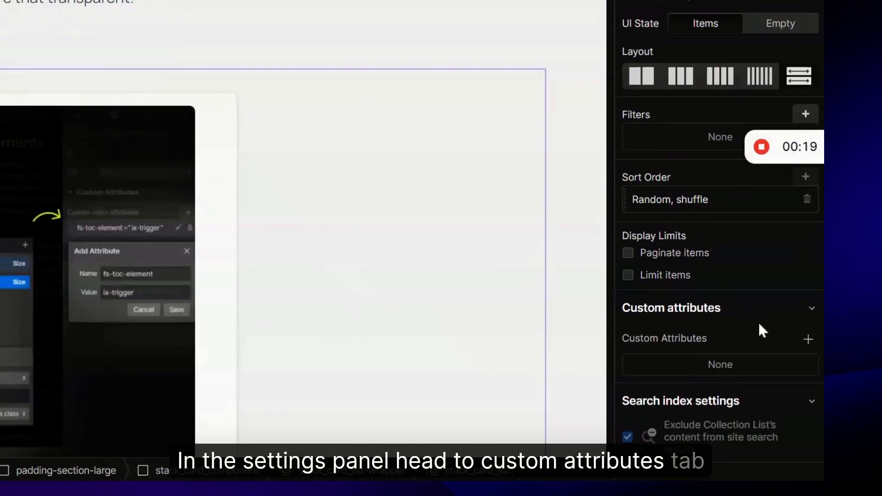
left_click(809, 339)
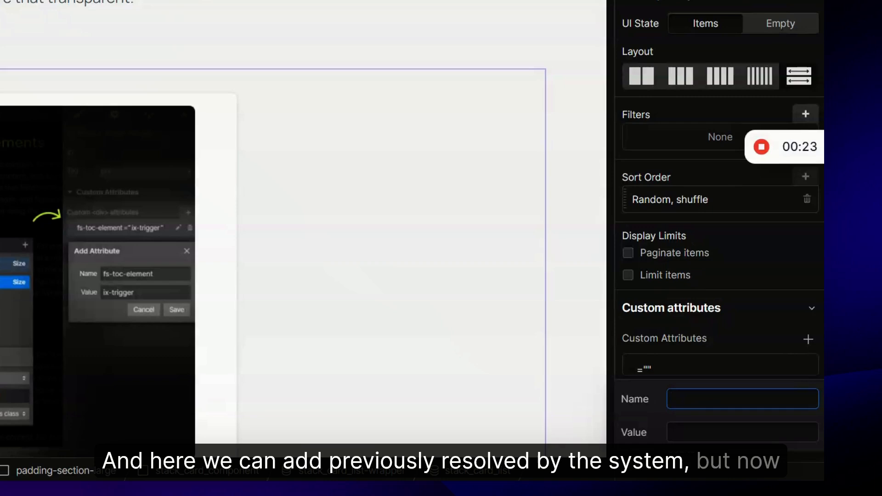
left_click(741, 398)
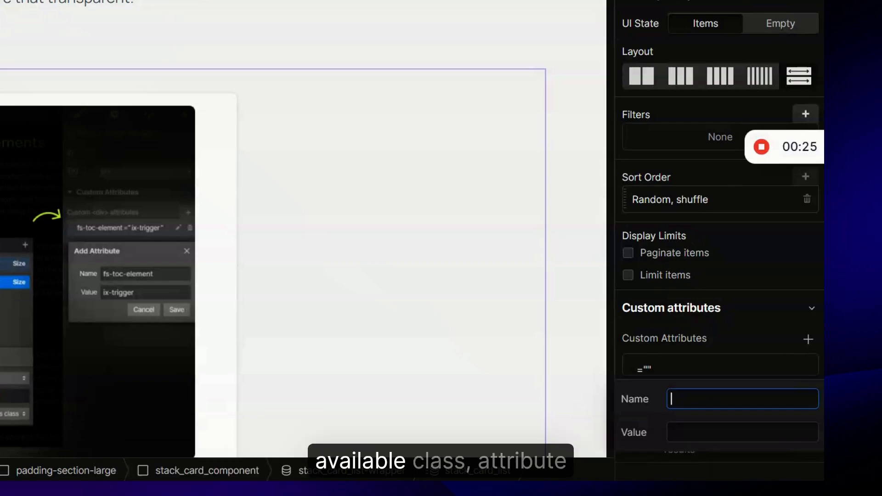
type("class")
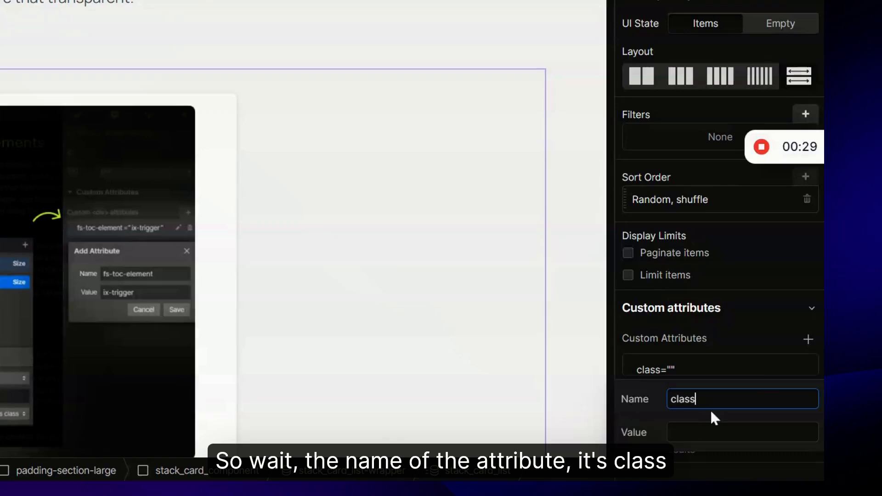
left_click(741, 432)
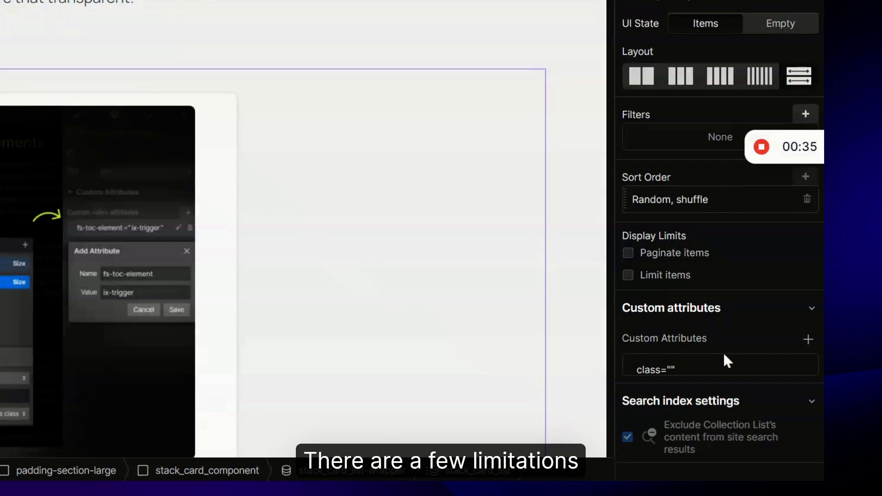
Step: Try values like 'major-heading is-big' in the class attribute, clear it, then show the custom-attributes blog post
type("M")
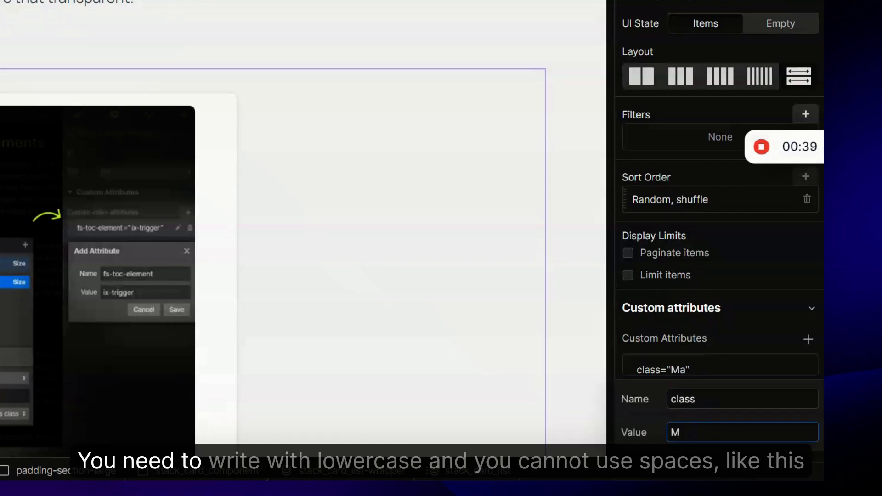
type("ajor-")
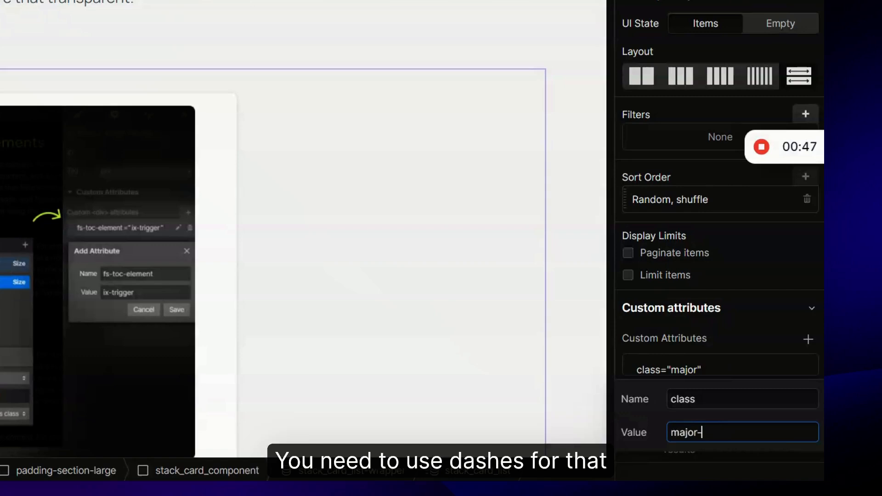
type("heading")
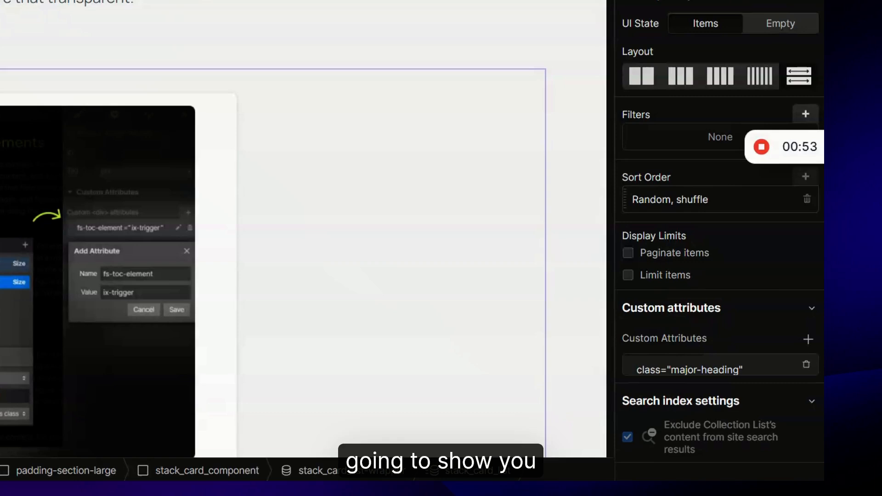
left_click(688, 369)
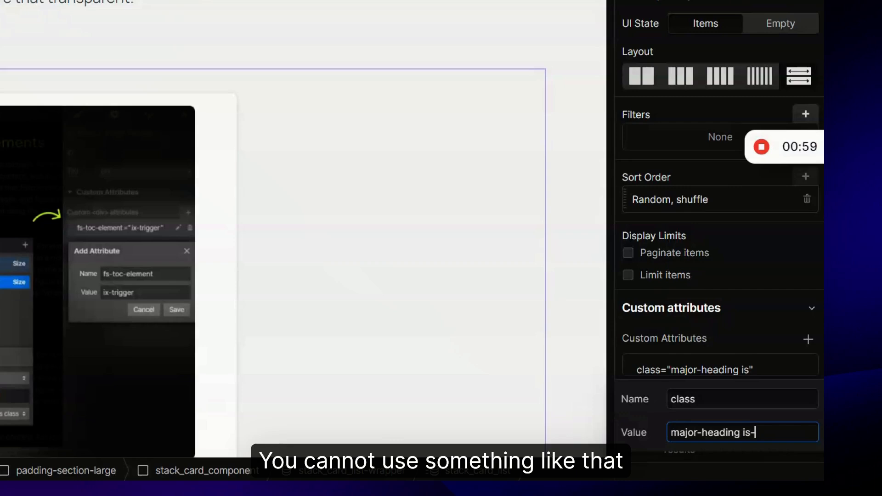
type("big")
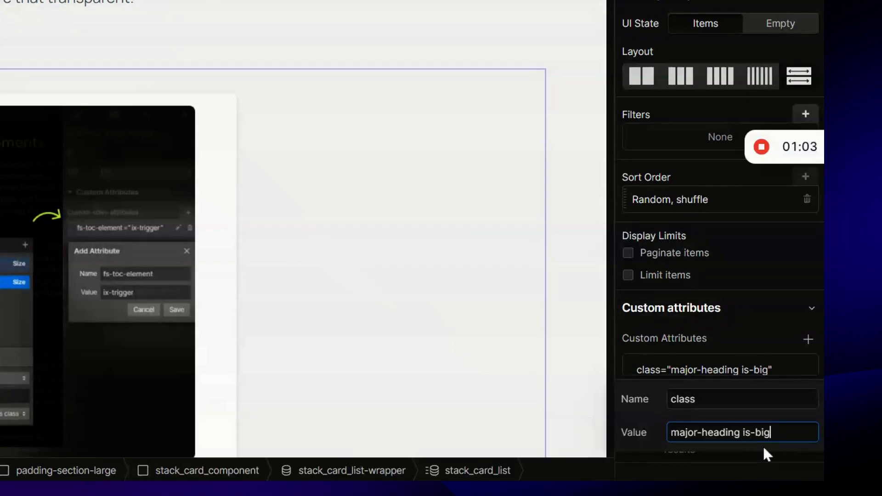
key("backspace")
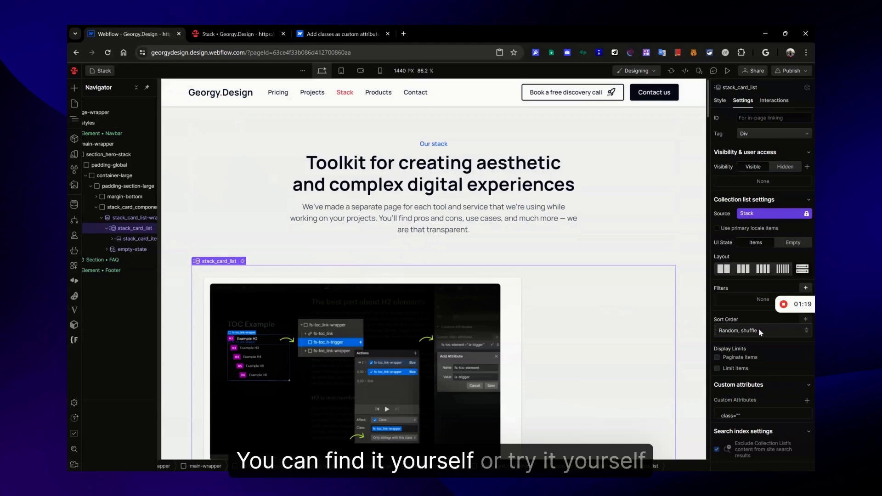
left_click(337, 34)
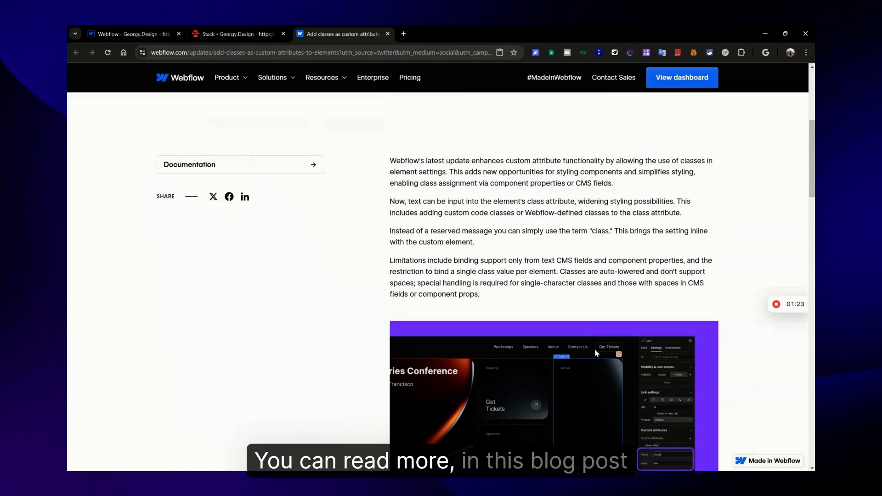
Step: Return from the announcement post to the Stack page in the Webflow designer
left_click(133, 34)
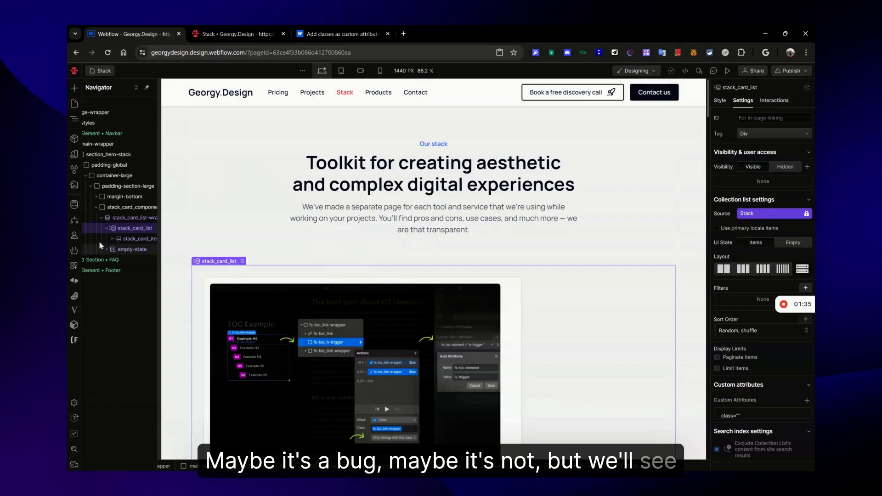
left_click(141, 238)
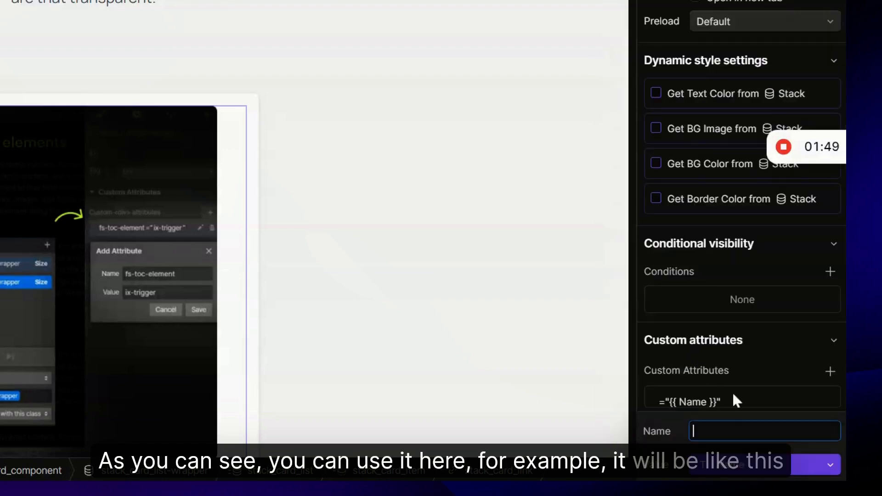
type("class")
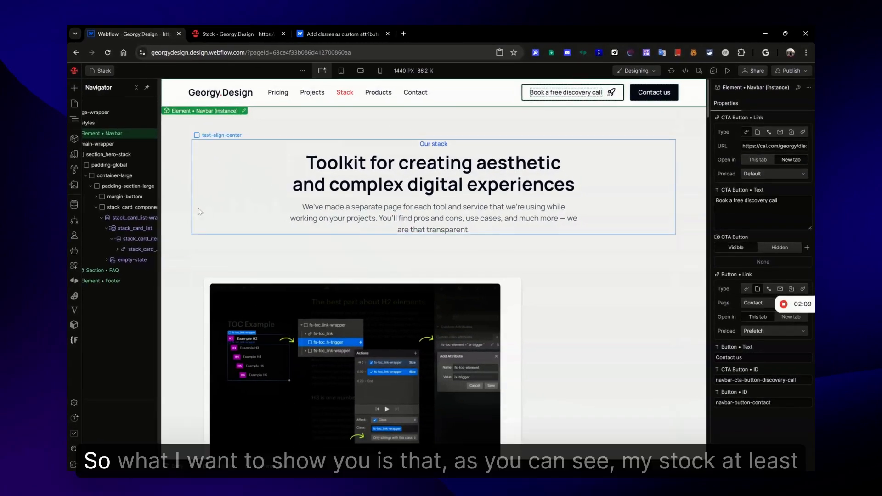
Step: Select stack_card_list and list its existing combo classes is-column-3 and is-column-4
left_click(131, 228)
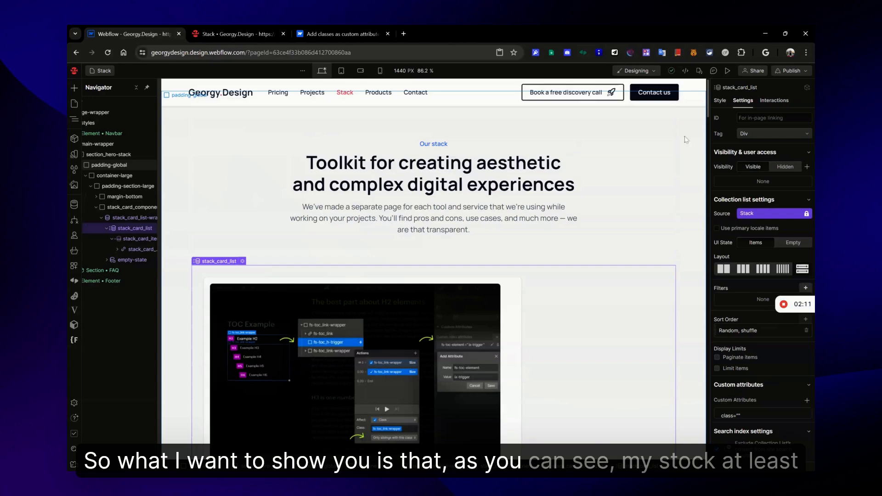
scroll("down", 3)
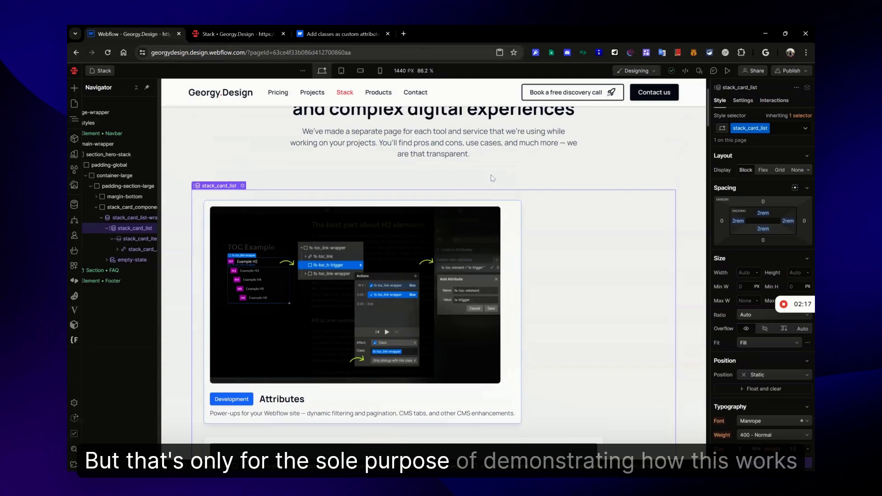
left_click(742, 100)
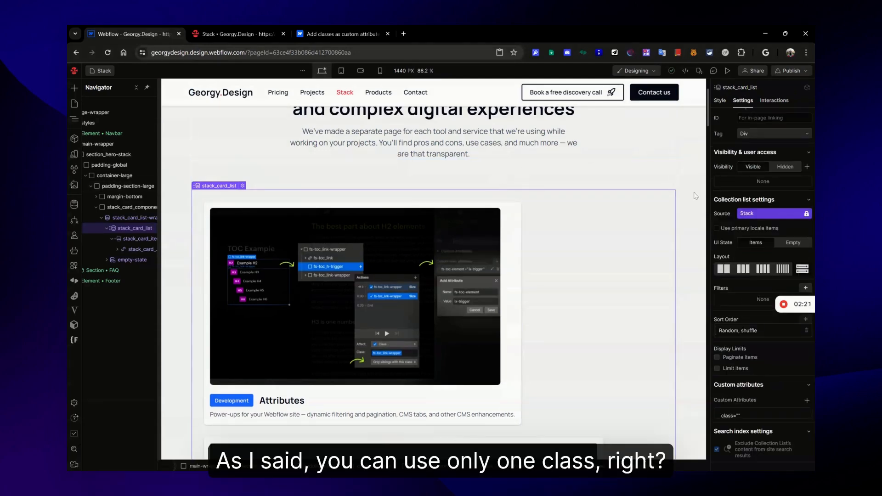
left_click(719, 100)
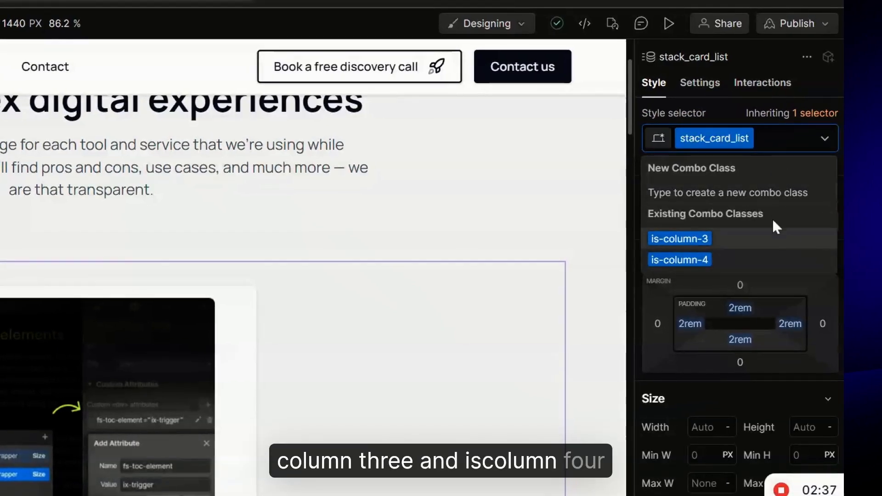
left_click(678, 239)
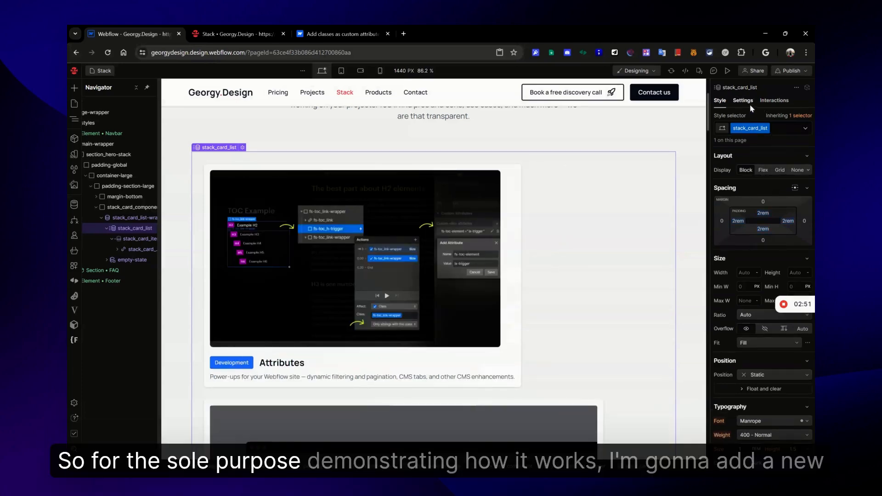
Step: Enter 'is-column-3' as the card list's class attribute value
left_click(742, 100)
type("class")
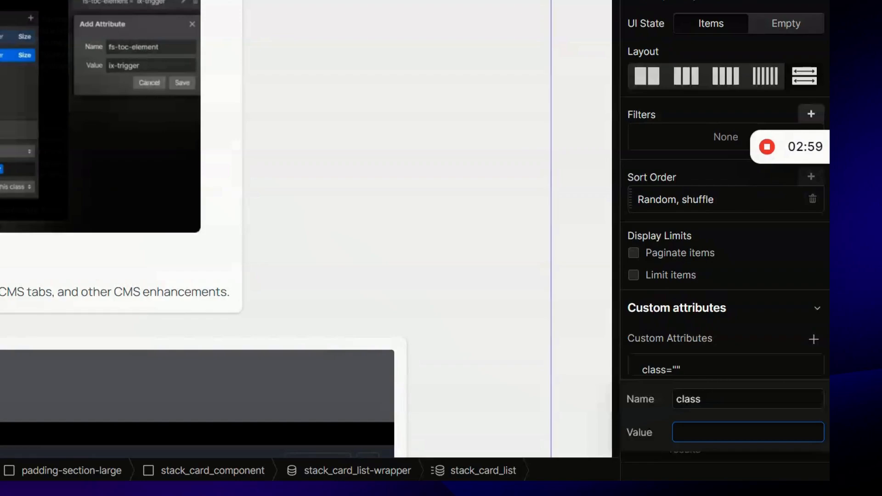
type("is-column-3")
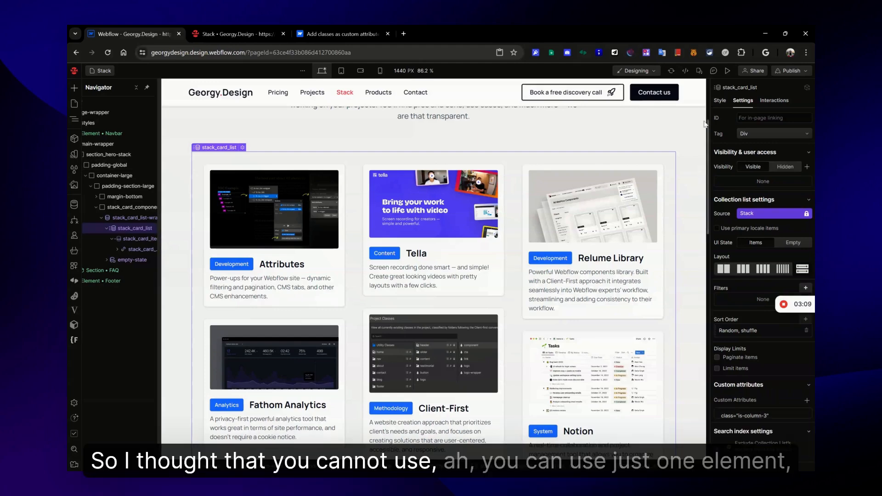
left_click(718, 101)
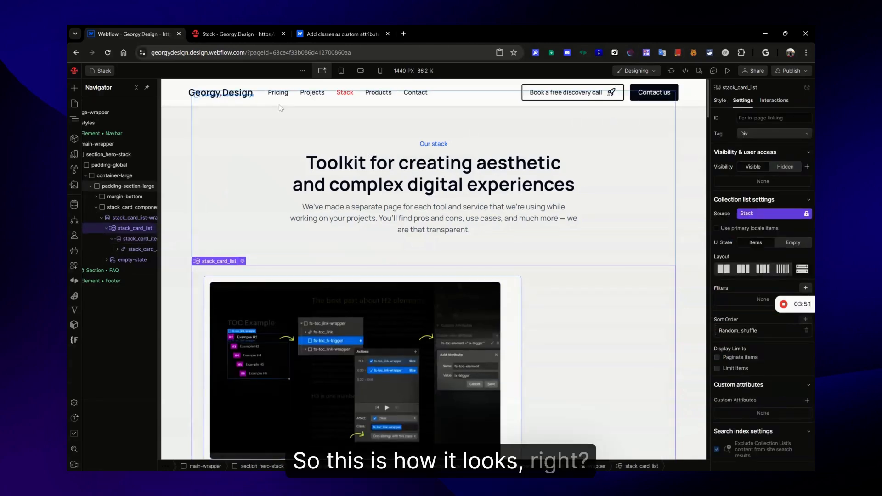
Step: Re-add the class custom attribute with value is-column-3 so the cards form three columns
left_click(790, 70)
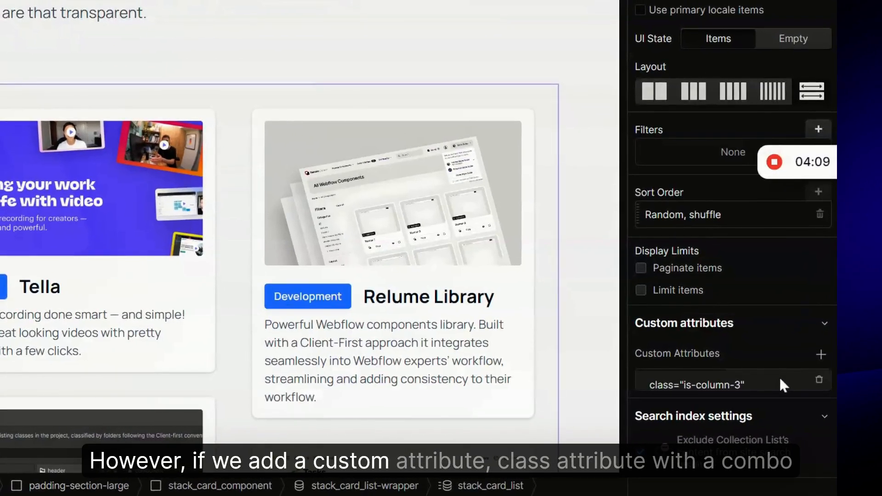
mouse_move(788, 400)
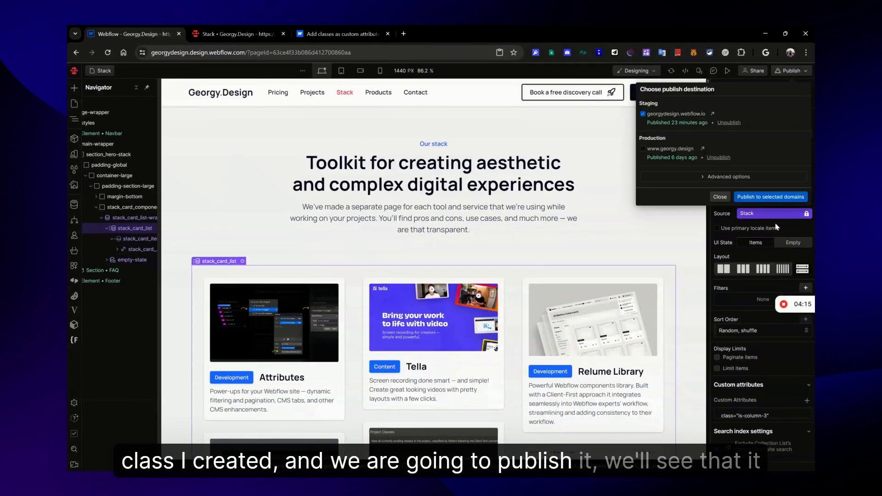
Step: Publish the site to the staging domain and switch to the live Stack page
left_click(770, 197)
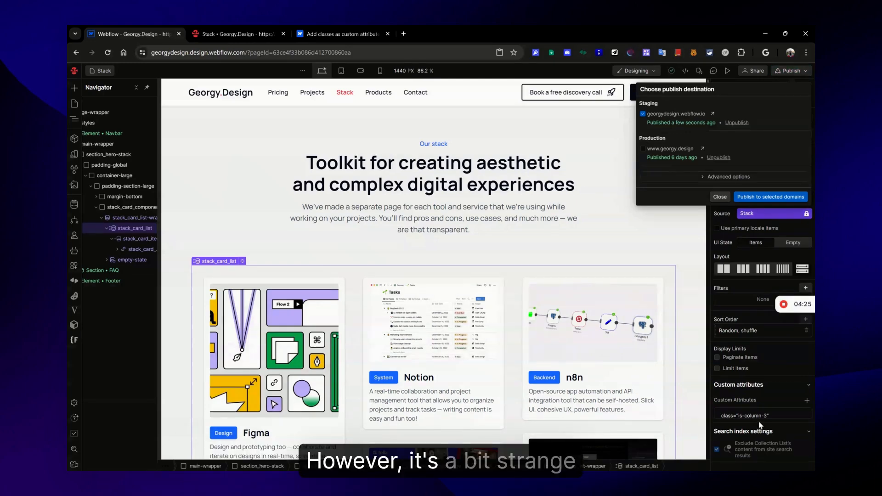
mouse_move(292, 84)
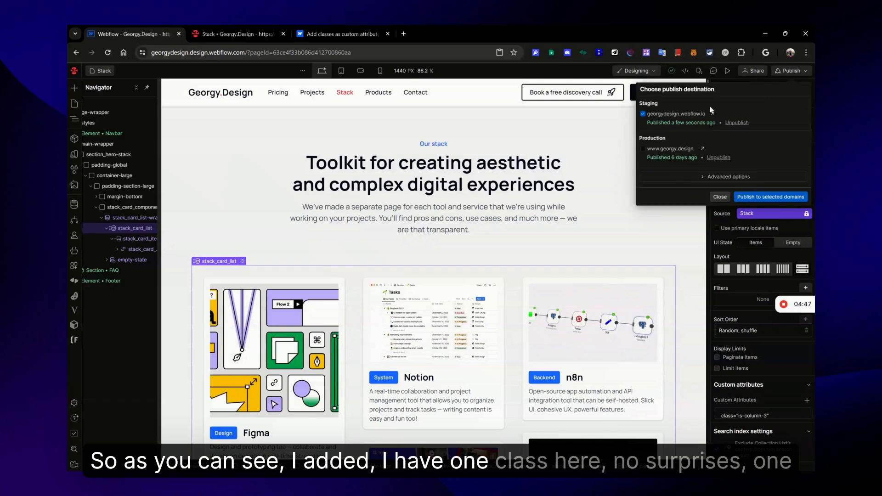
left_click(719, 197)
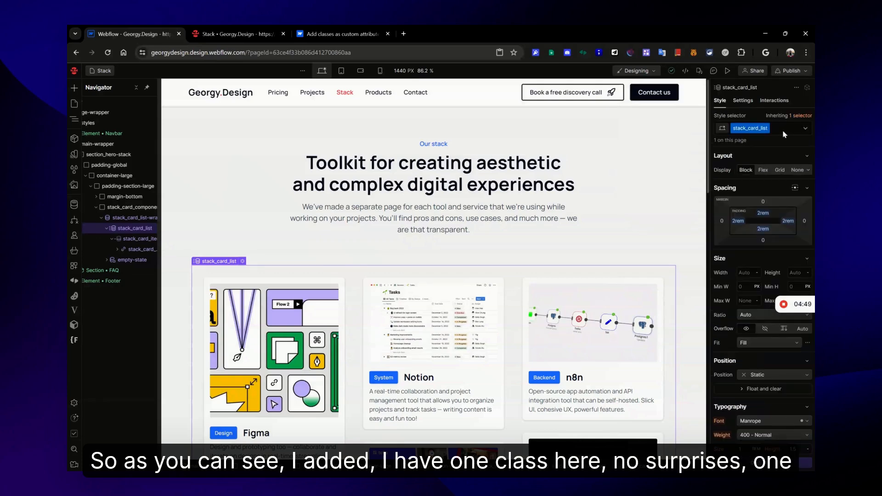
left_click(742, 100)
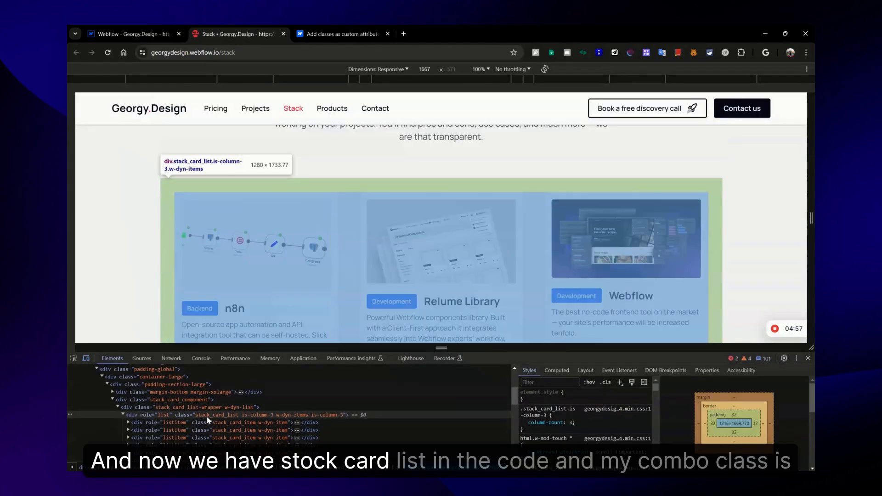
Step: Inspect the live stack_card_list div to confirm it carries the is-column-3 class
left_click(241, 414)
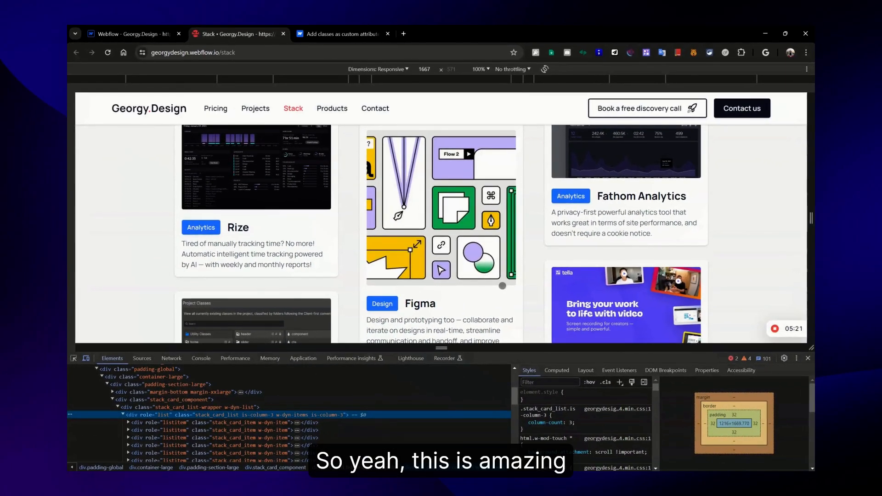
scroll("down", 3)
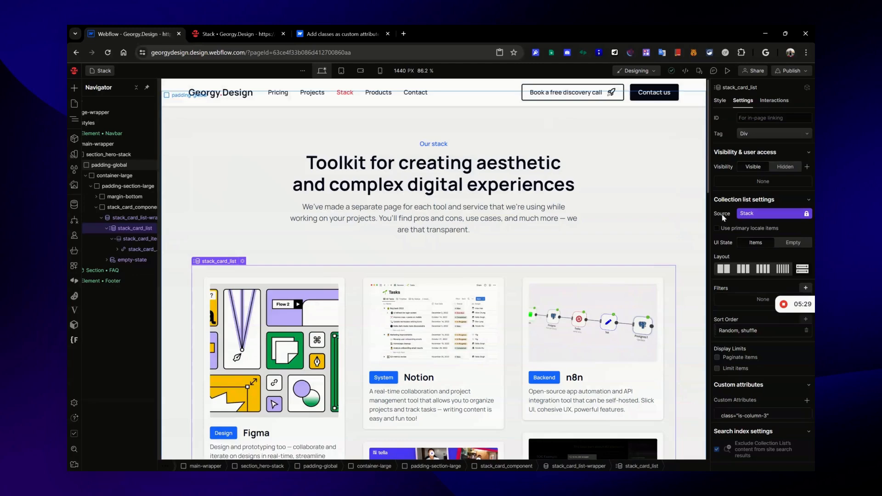
Step: Show the card list's style selector with is-column-3 as a combo class beside stack_card_list
left_click(720, 100)
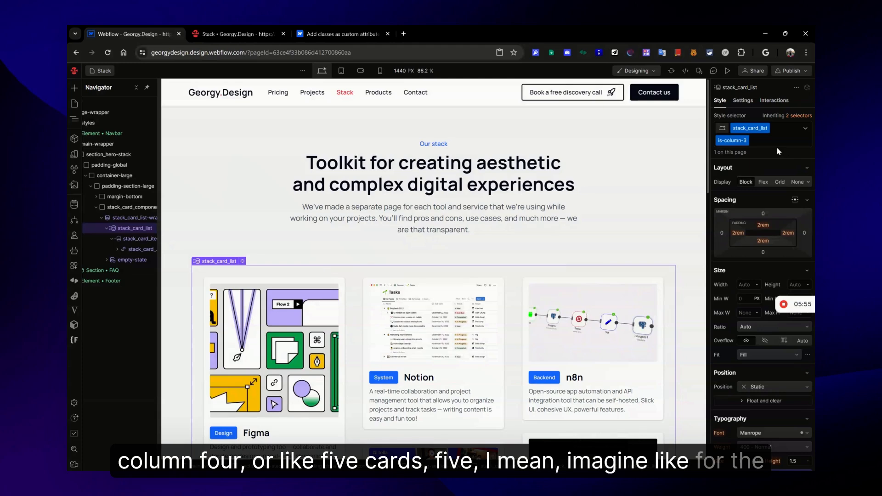
scroll("down", 3)
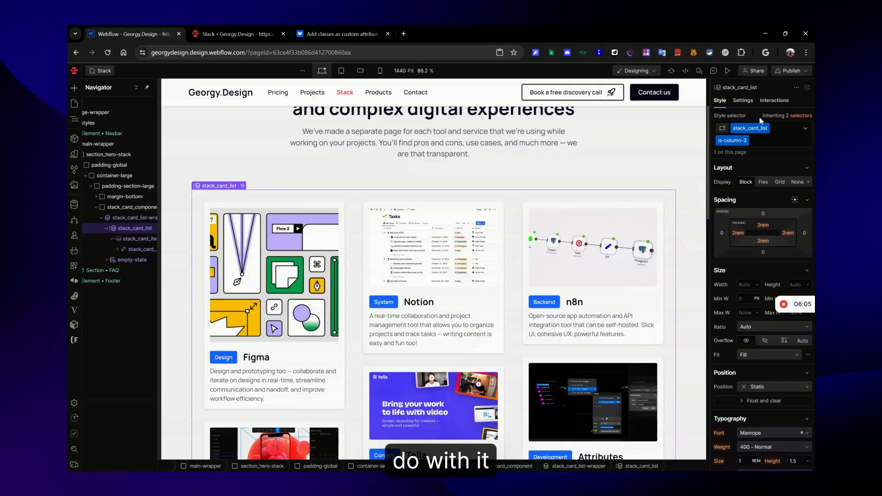
Step: Compare the card list's custom attribute settings against its combo classes in the style selector
left_click(743, 100)
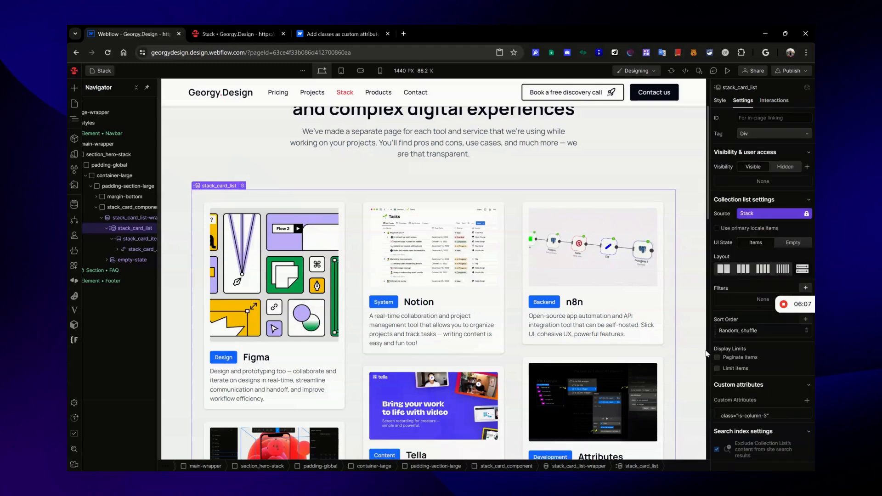
scroll("down", 3)
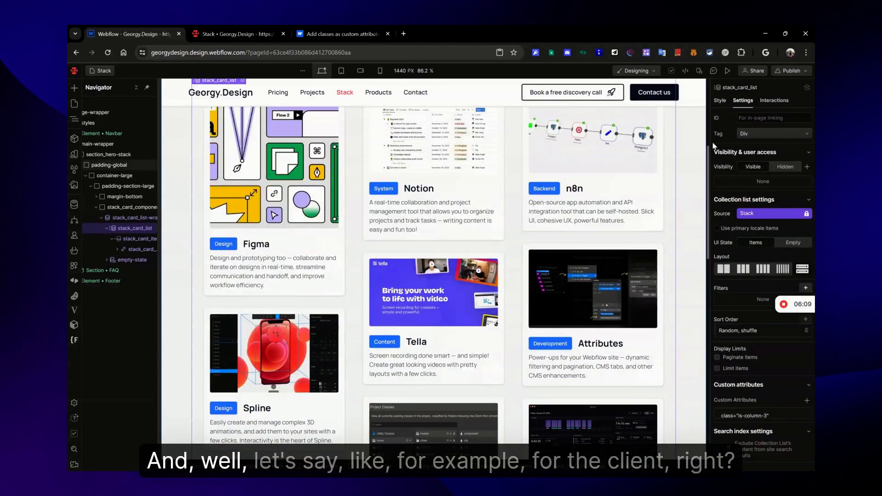
left_click(720, 100)
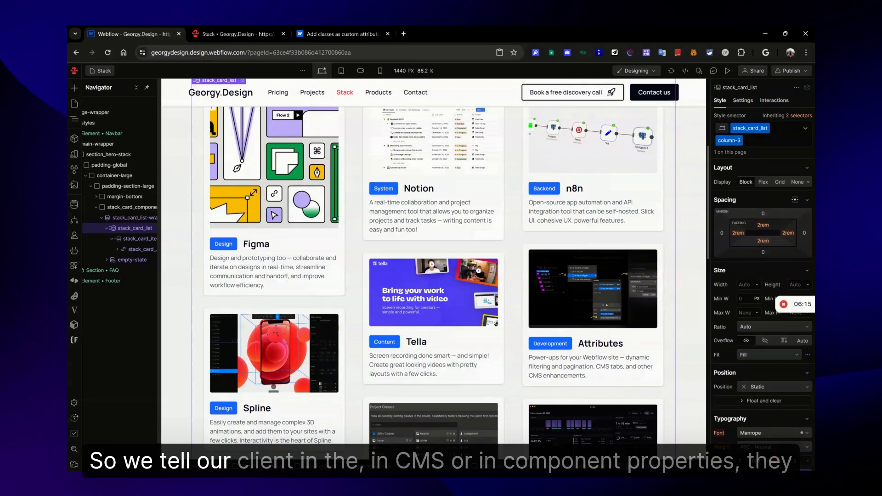
scroll("down", 3)
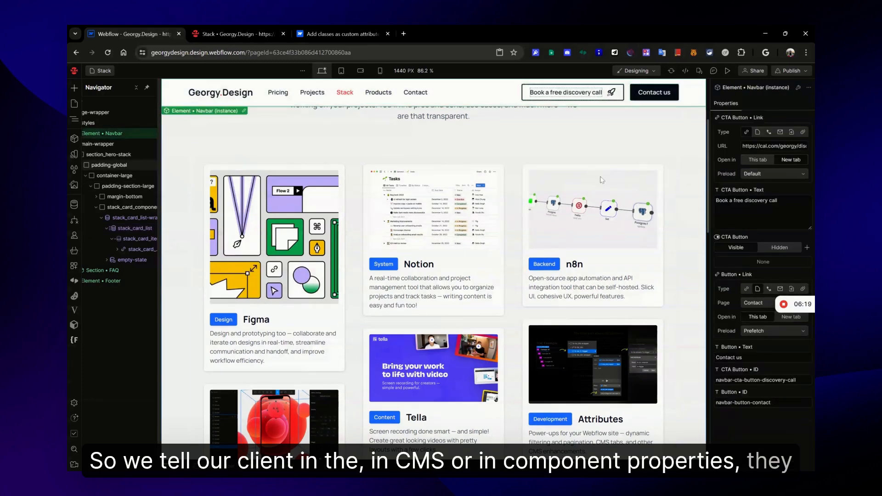
Step: Reselect the whole card list and confirm it still carries both classes in settings and styles
left_click(140, 239)
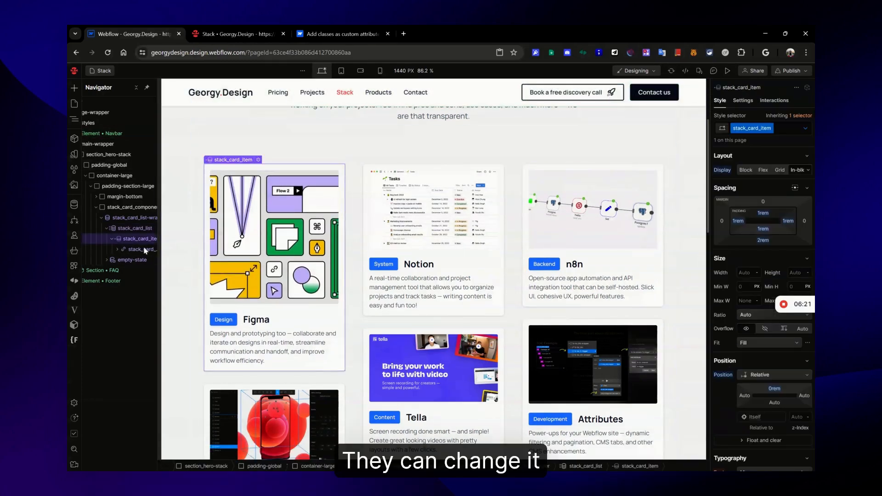
left_click(135, 229)
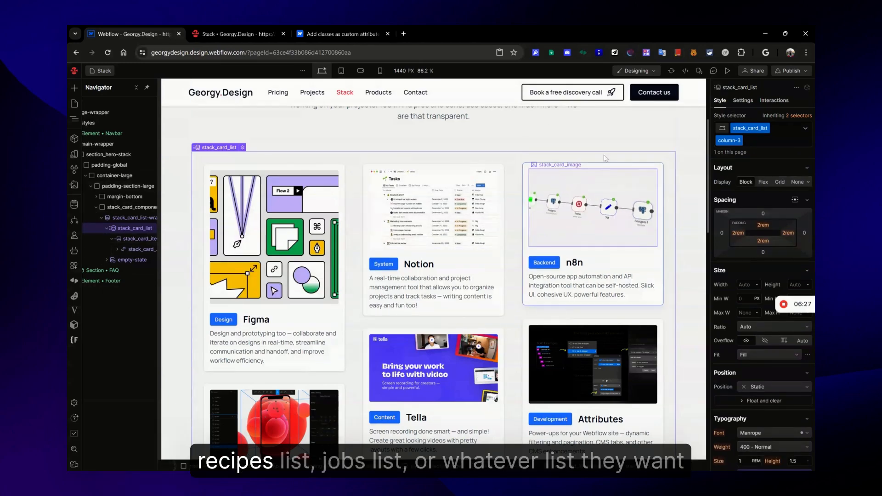
left_click(742, 100)
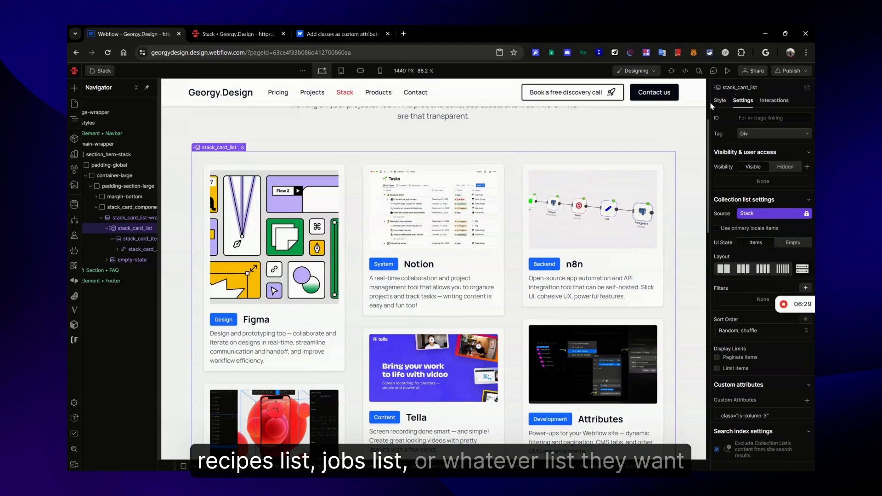
left_click(719, 100)
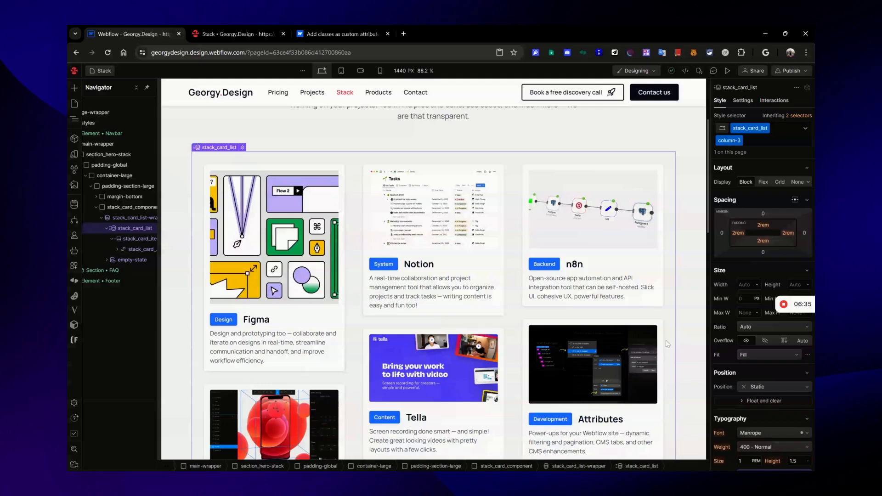
mouse_move(674, 336)
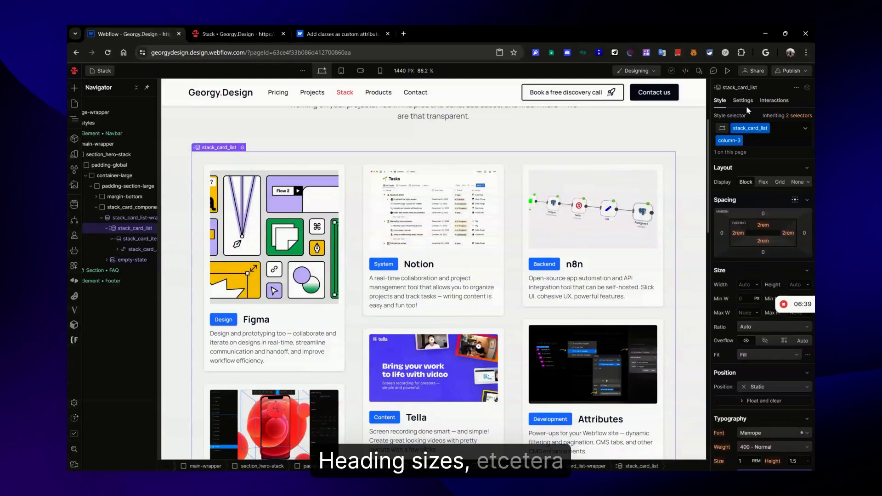
Step: Drop the column-3 combo class and set the card list's class custom attribute value to column-3
left_click(742, 100)
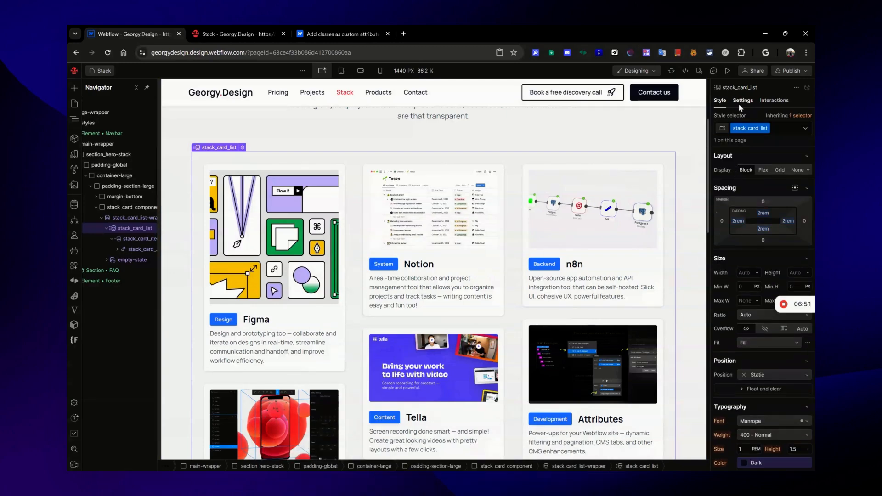
left_click(742, 101)
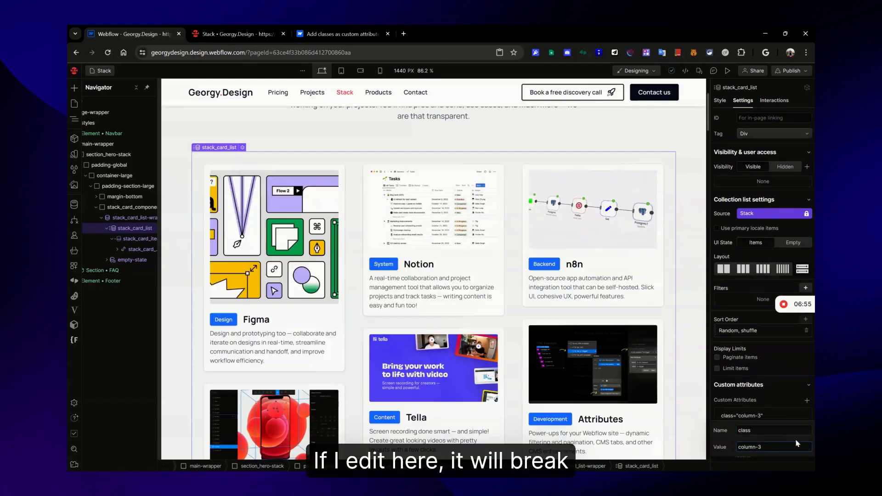
left_click(717, 357)
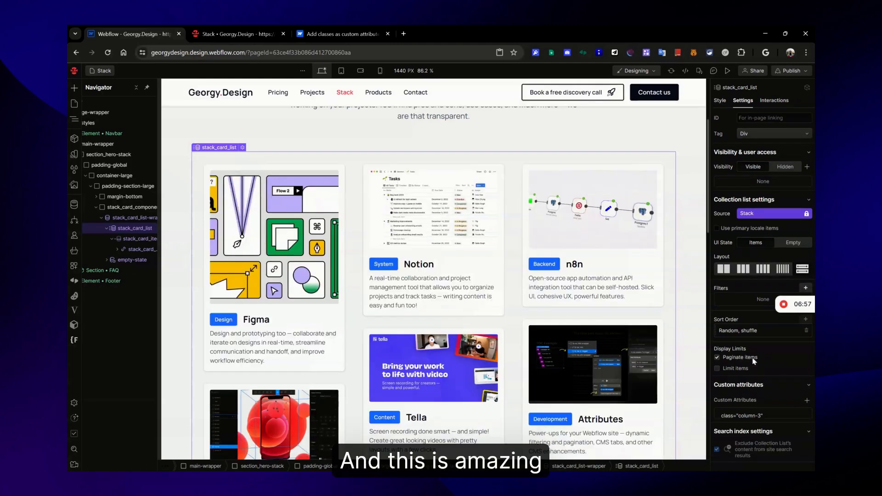